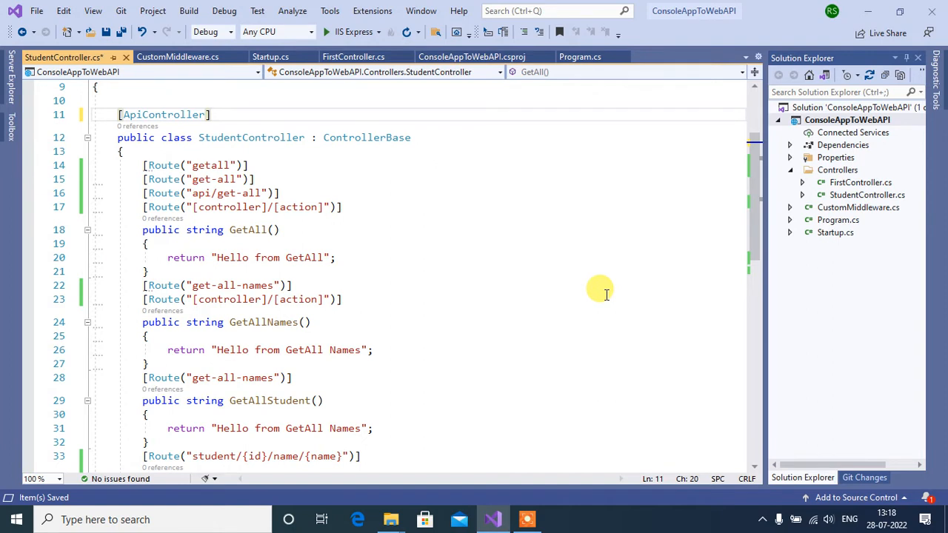
{"action": "mouse_move", "coordinate": [614, 148]}
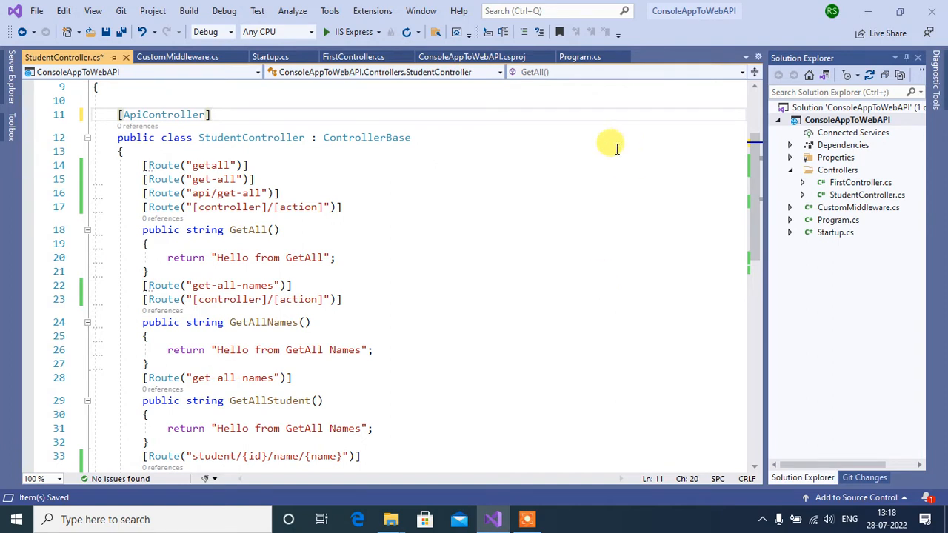
{"action": "mouse_move", "coordinate": [603, 187]}
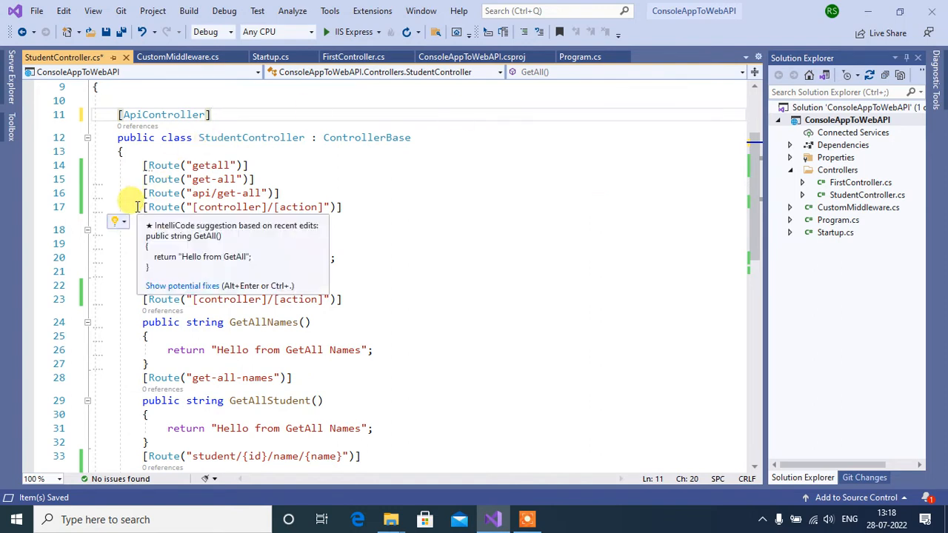
Select the [Route("[controller]/[action]")] line above the GetAll method.
{"action": "left_click", "coordinate": [136, 207]}
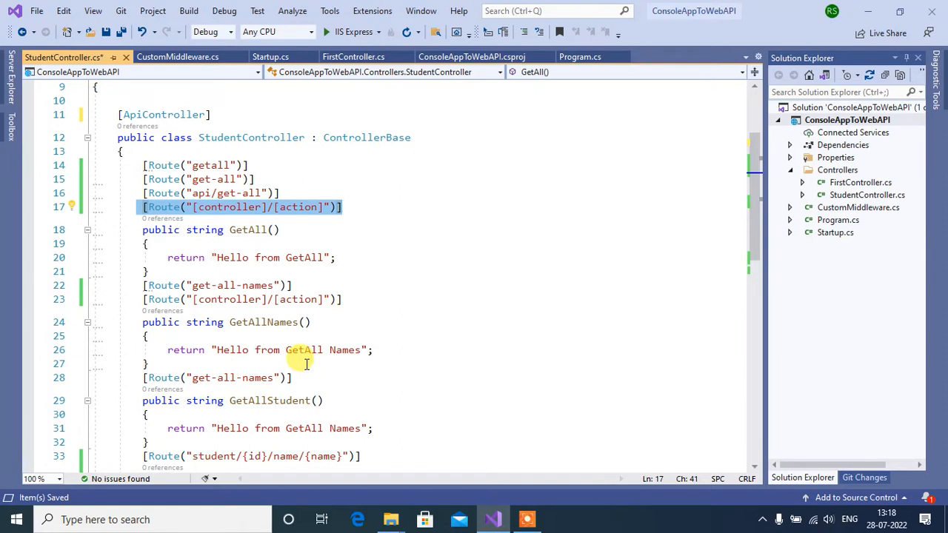
{"action": "mouse_move", "coordinate": [311, 360]}
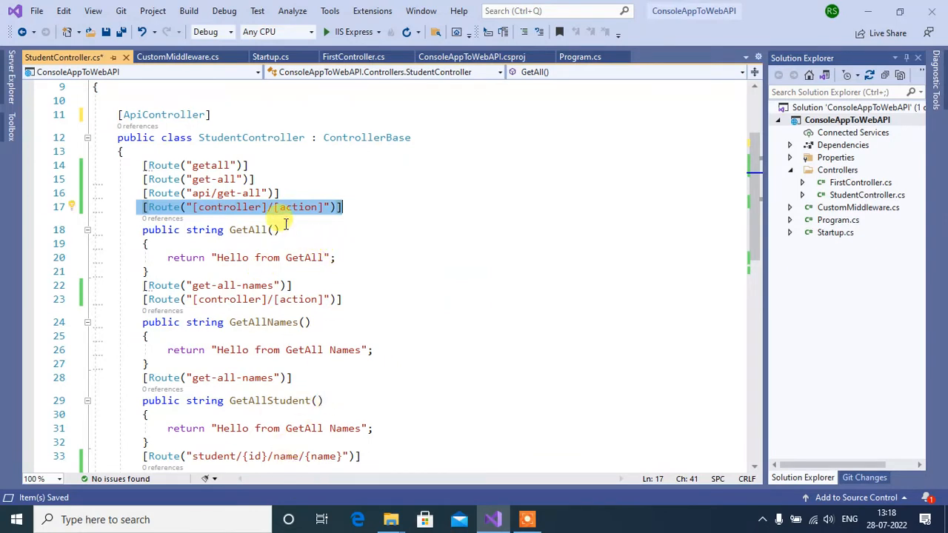
{"action": "mouse_move", "coordinate": [228, 108]}
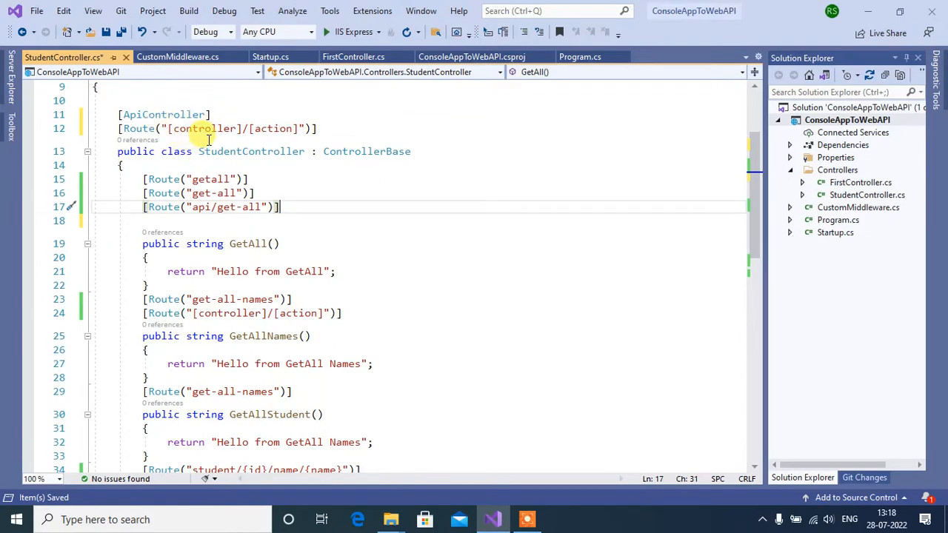
{"action": "mouse_move", "coordinate": [270, 118]}
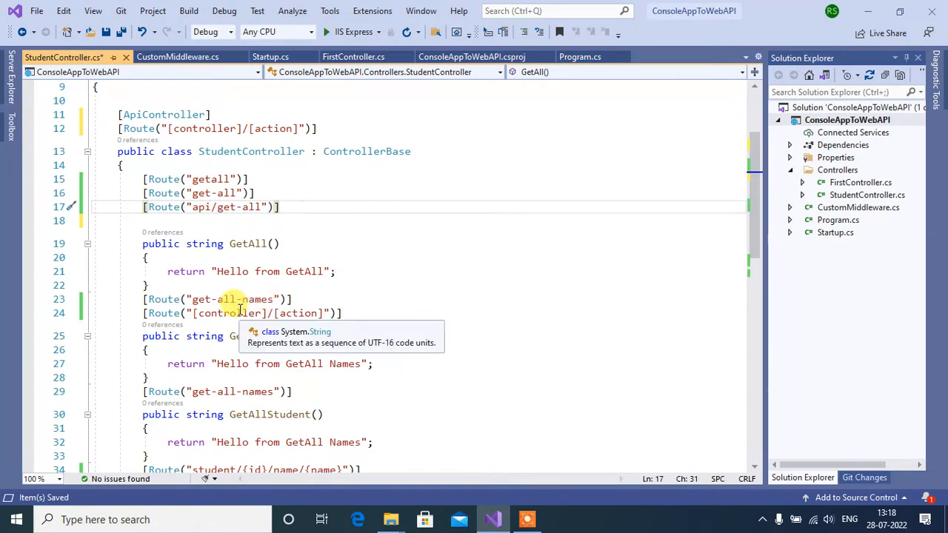
{"action": "mouse_move", "coordinate": [286, 111]}
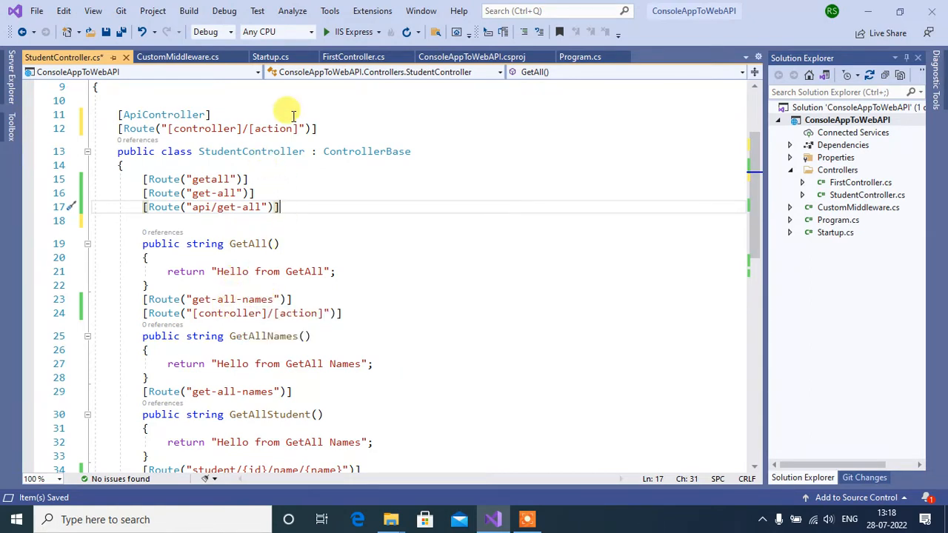
{"action": "mouse_move", "coordinate": [303, 128]}
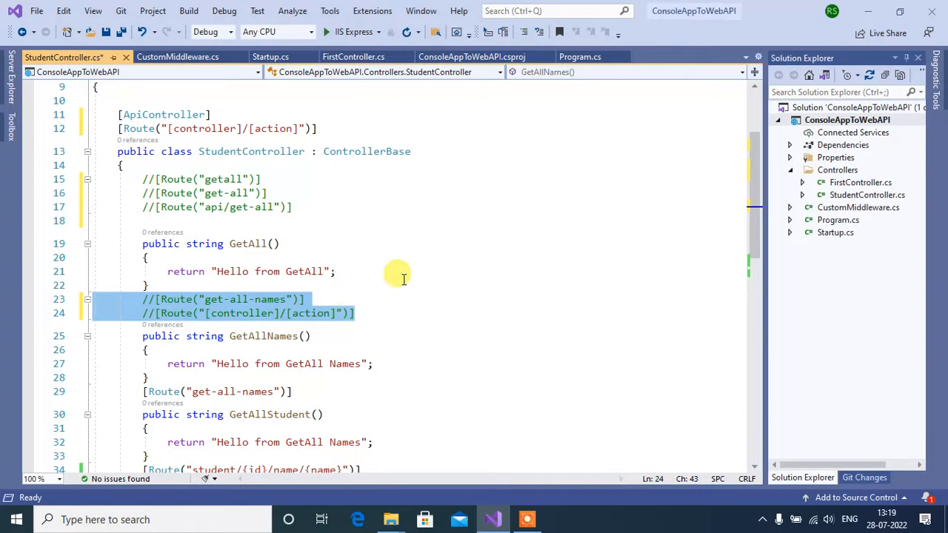
{"action": "mouse_move", "coordinate": [188, 157]}
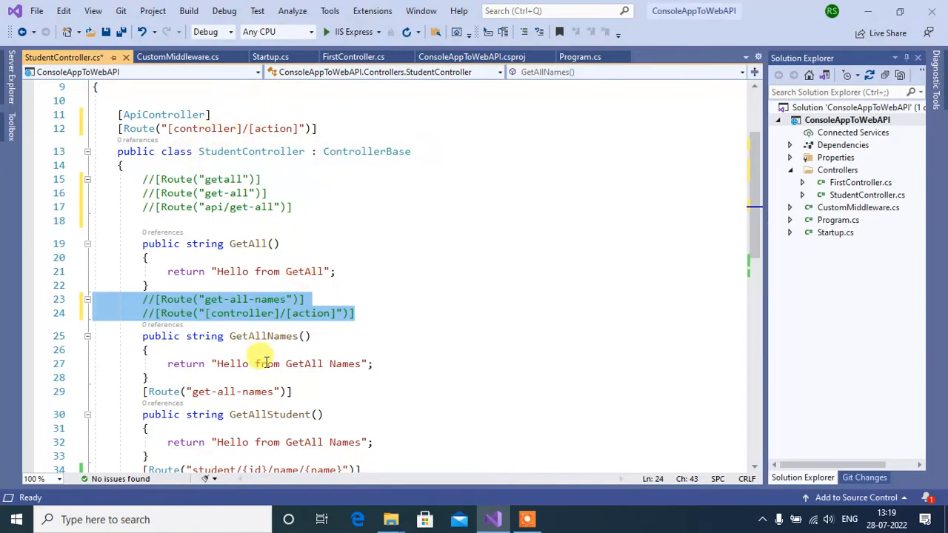
{"action": "mouse_move", "coordinate": [405, 376]}
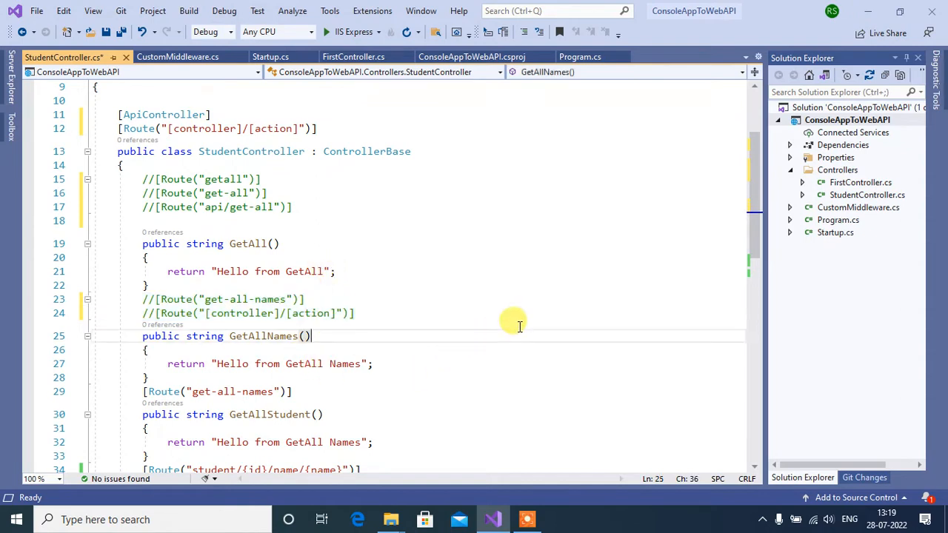
Build and launch the web API project with IIS Express, then stop debugging.
{"action": "left_click", "coordinate": [327, 32]}
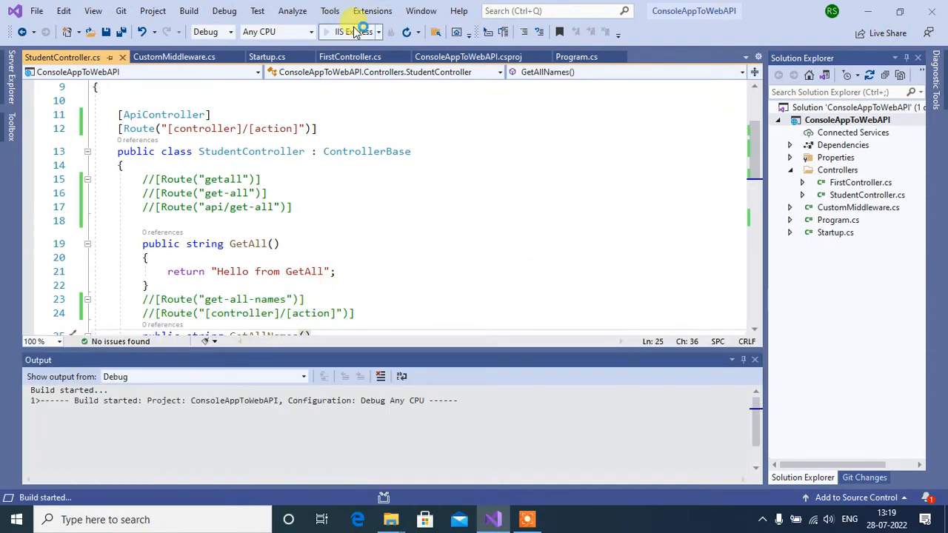
{"action": "left_click", "coordinate": [338, 31]}
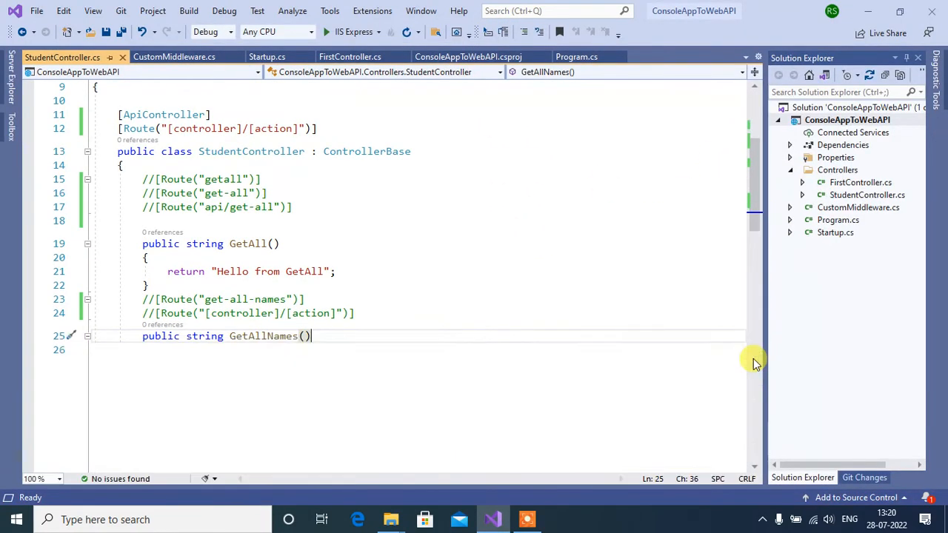
Remove name from GetByID's return value and clear its old route template.
{"action": "scroll", "scroll_direction": "down", "scroll_amount": 3}
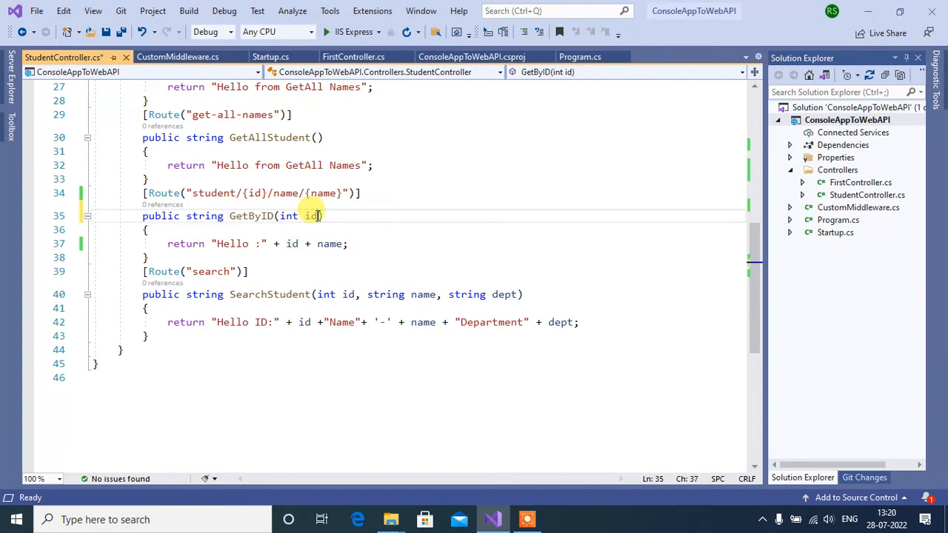
{"action": "double_click", "coordinate": [330, 243]}
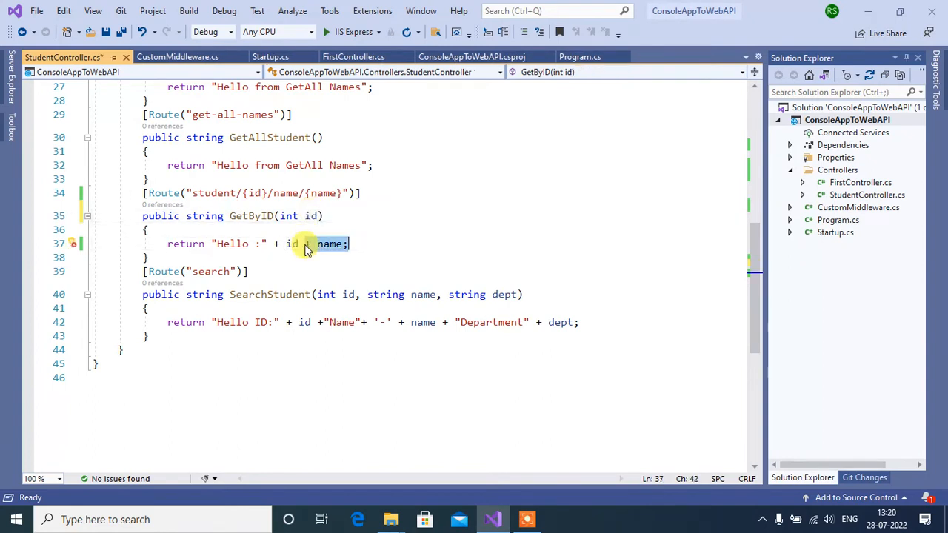
{"action": "key", "text": "Delete"}
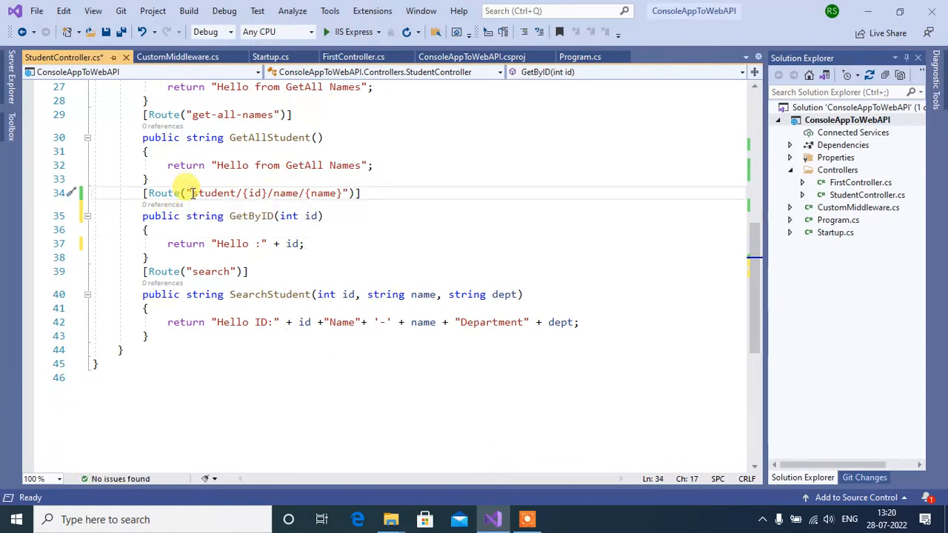
{"action": "left_click_drag", "start_coordinate": [191, 193], "coordinate": [345, 192]}
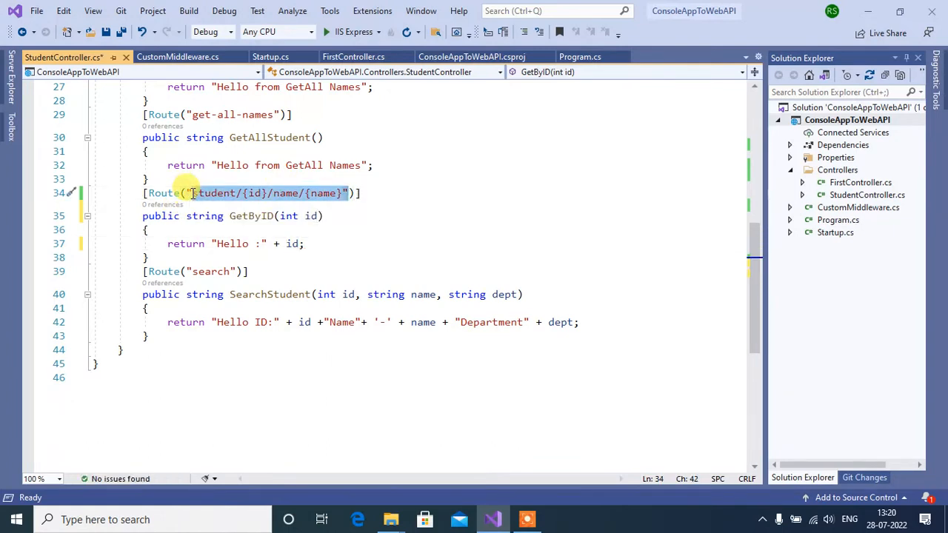
{"action": "key", "text": "Delete"}
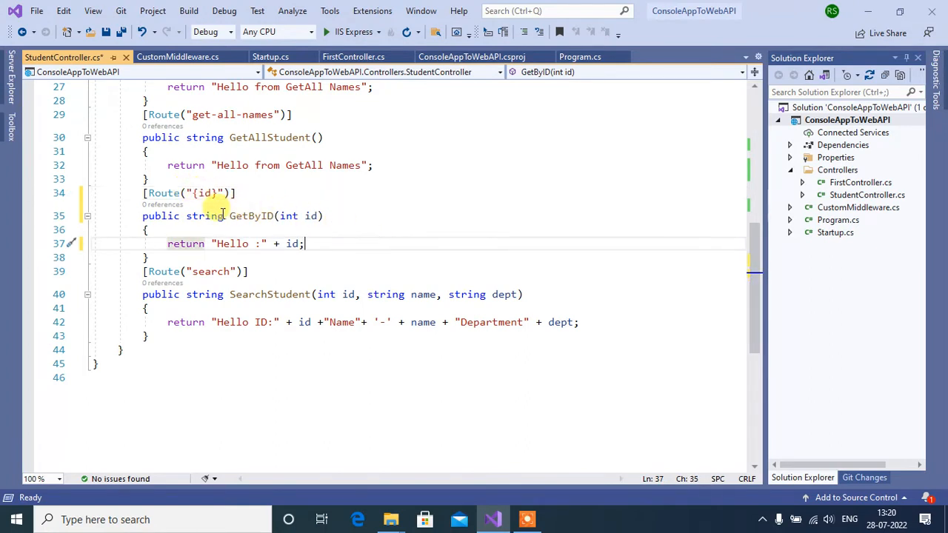
{"action": "mouse_move", "coordinate": [374, 158]}
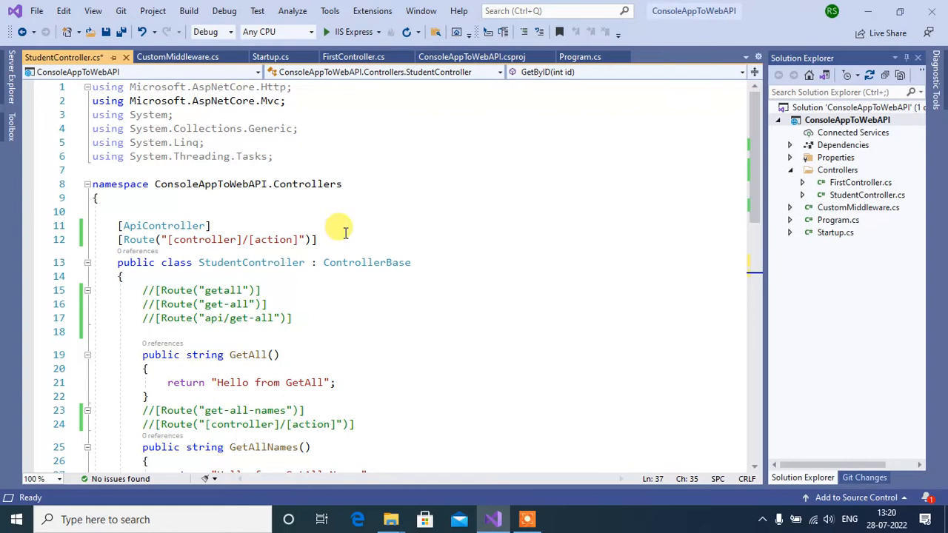
{"action": "mouse_move", "coordinate": [740, 142]}
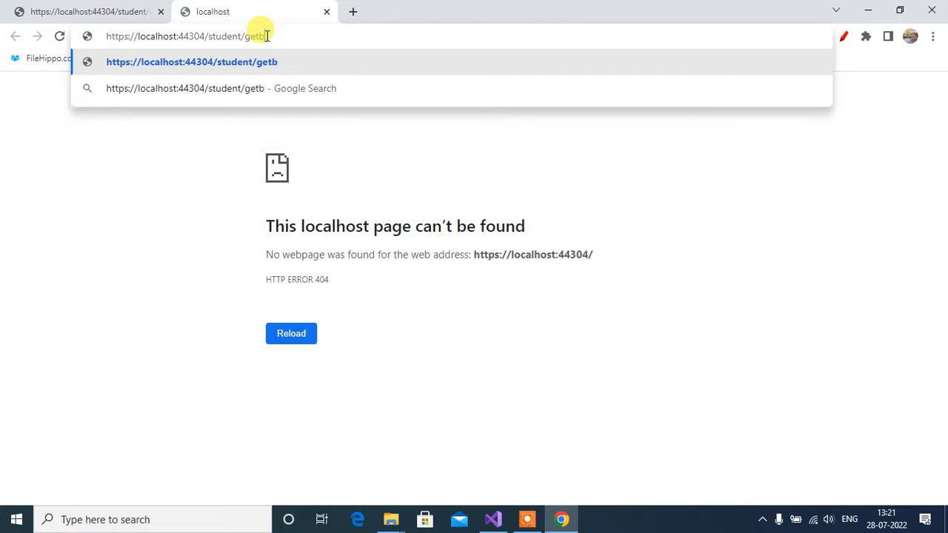
Finish typing the localhost:44304/student/getbyid/ address in Chrome's second tab.
{"action": "type", "text": "yid"}
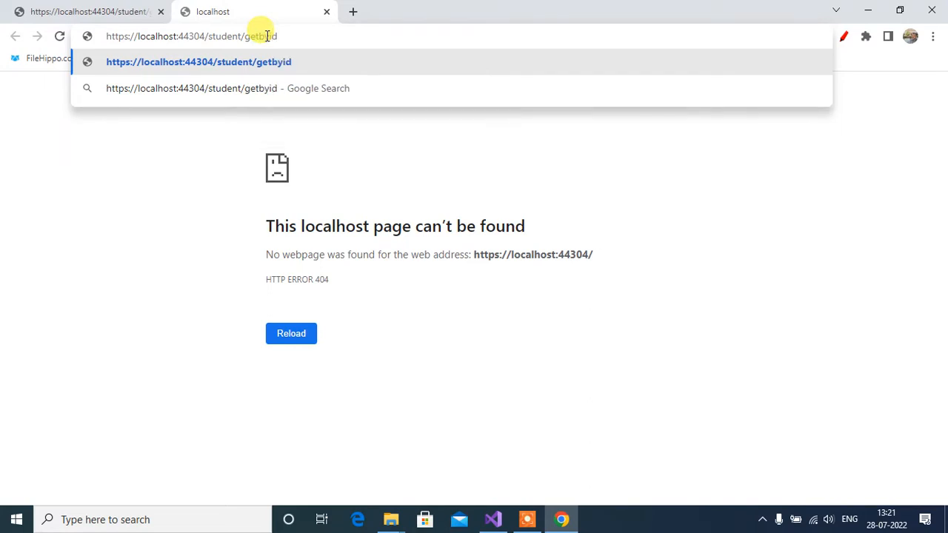
{"action": "type", "text": "/"}
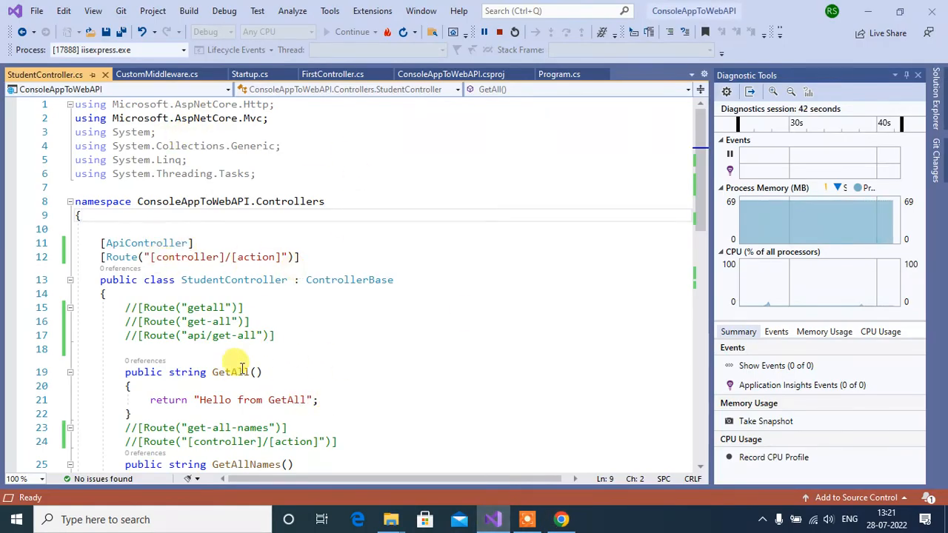
{"action": "mouse_move", "coordinate": [233, 371]}
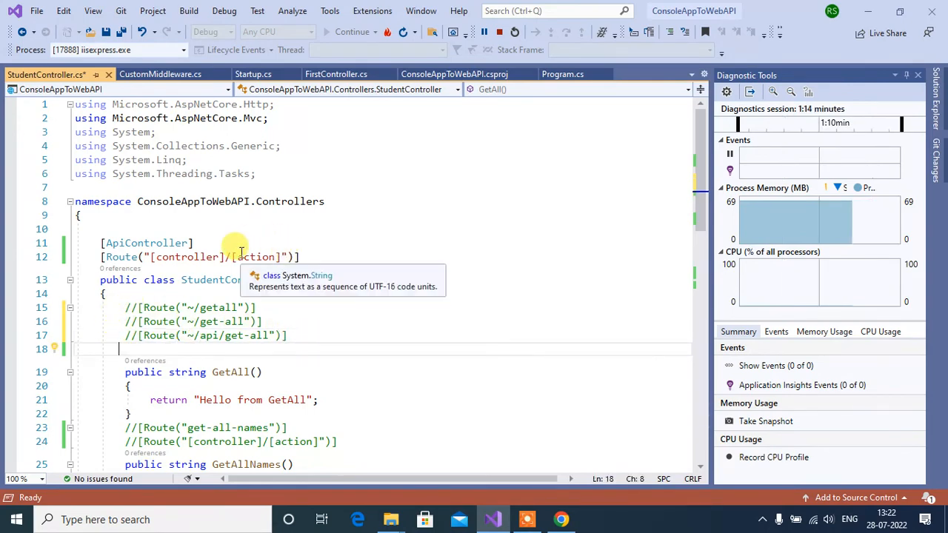
{"action": "mouse_move", "coordinate": [219, 257]}
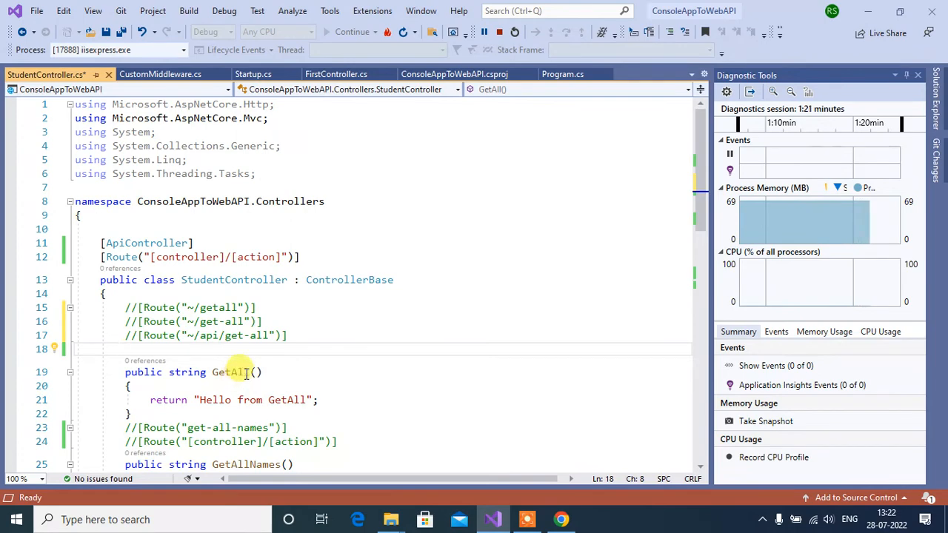
{"action": "mouse_move", "coordinate": [302, 363]}
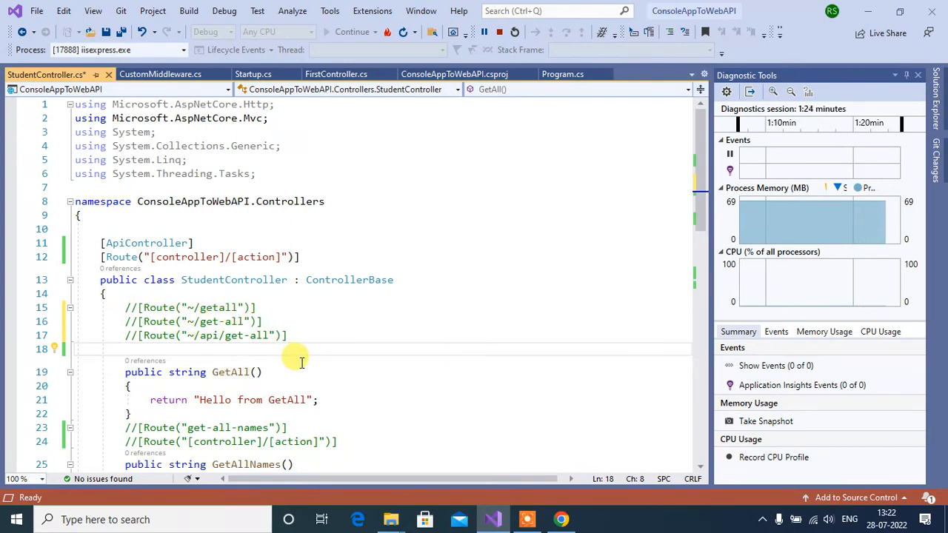
Select GetAll's three ~/-prefixed route lines (~/getall, ~/get-all, ~/api/get-all) for uncommenting.
{"action": "left_click_drag", "start_coordinate": [124, 308], "coordinate": [287, 336]}
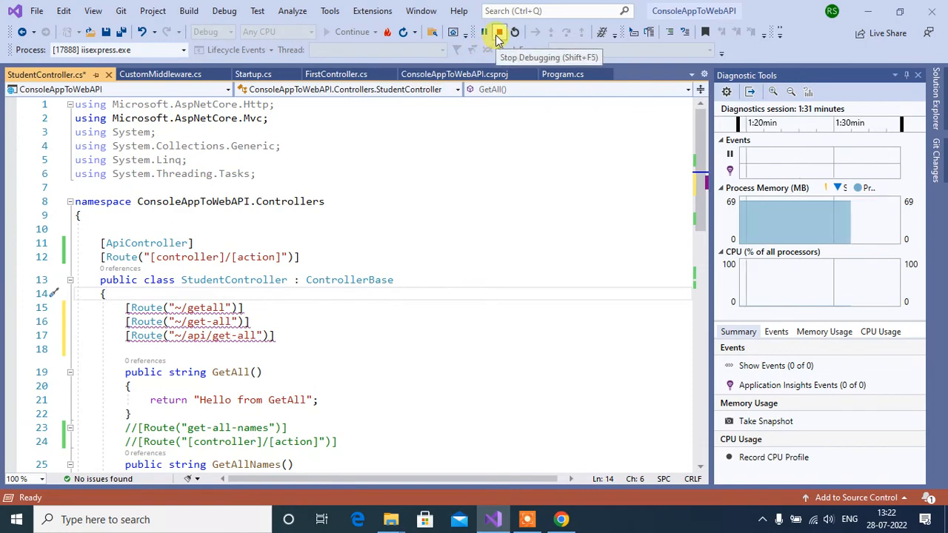
Relaunch the app and load localhost:44304/student/getall in Chrome's third tab, which returns 404.
{"action": "left_click", "coordinate": [498, 31]}
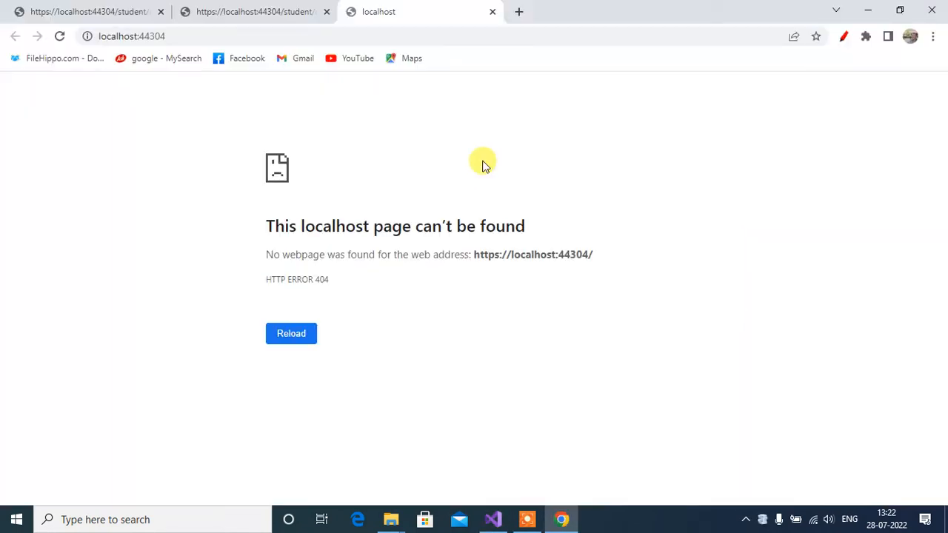
{"action": "left_click", "coordinate": [337, 36]}
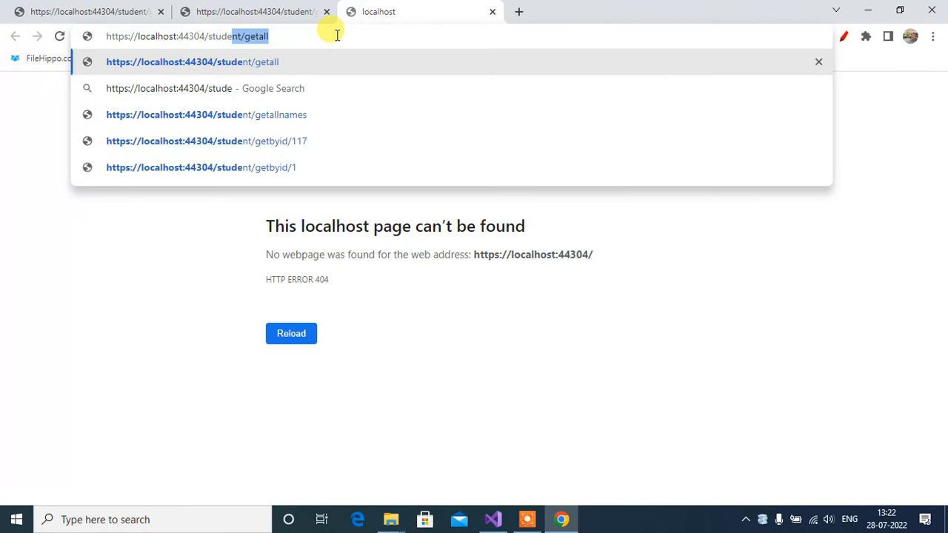
{"action": "key", "text": "Backspace"}
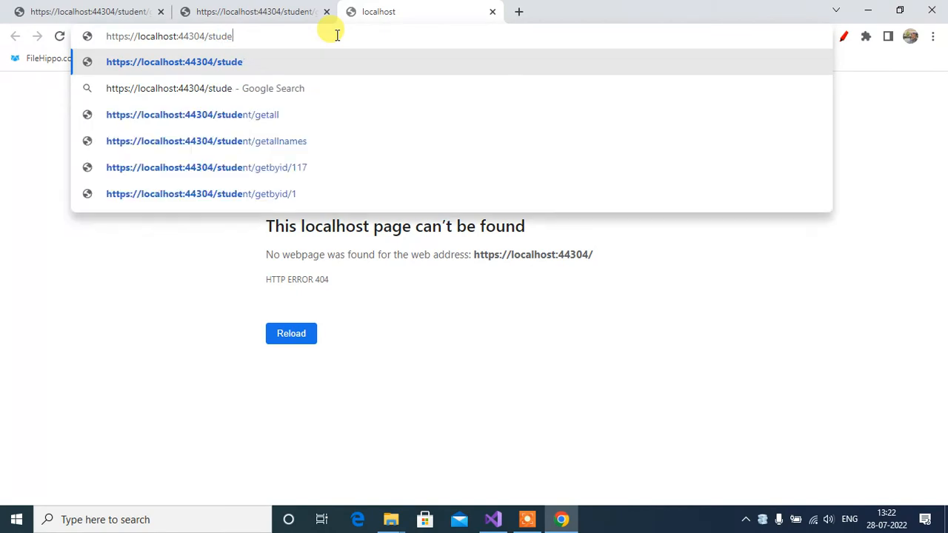
{"action": "type", "text": "getall"}
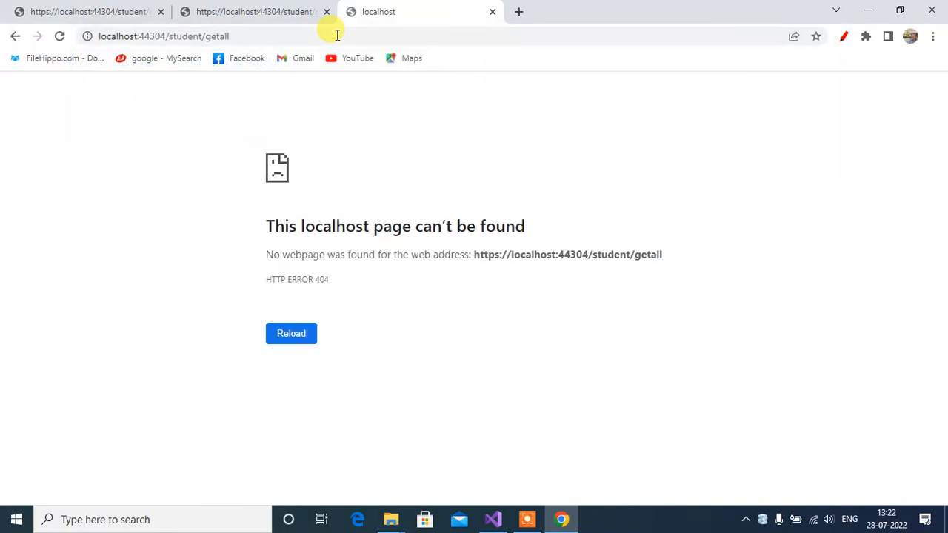
{"action": "mouse_move", "coordinate": [329, 300]}
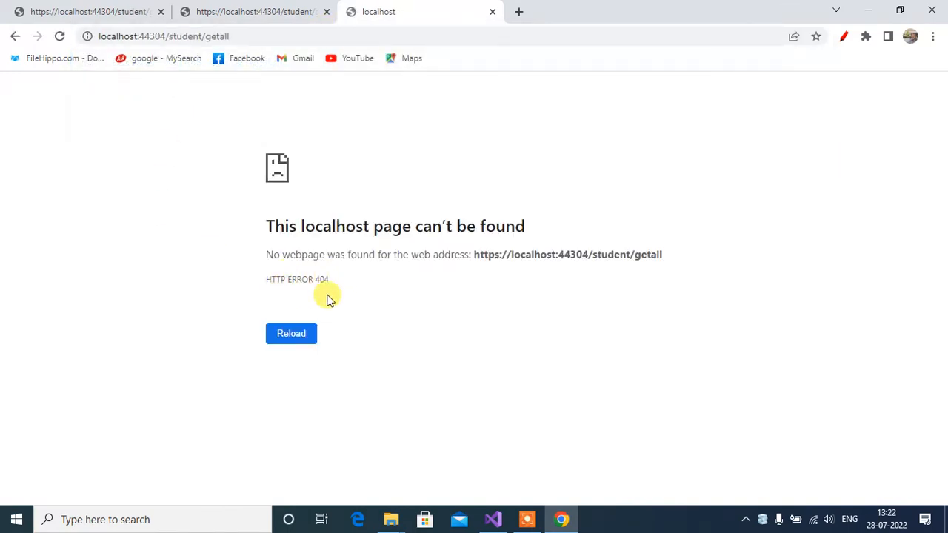
{"action": "mouse_move", "coordinate": [341, 288]}
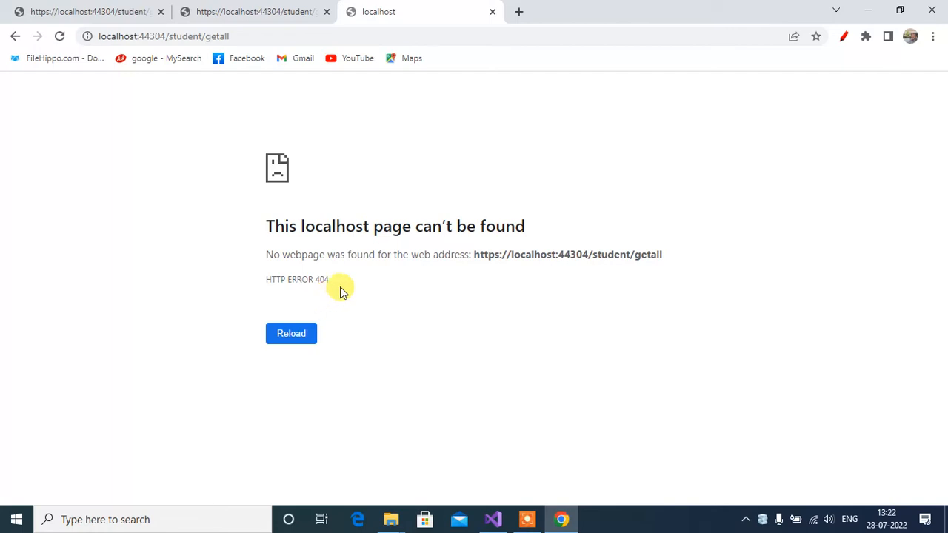
{"action": "mouse_move", "coordinate": [259, 89]}
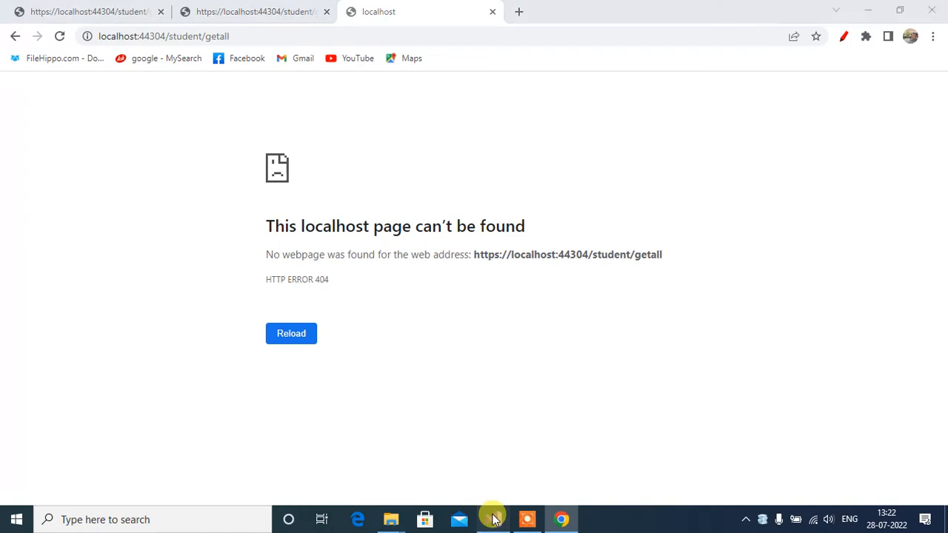
{"action": "left_click", "coordinate": [493, 520]}
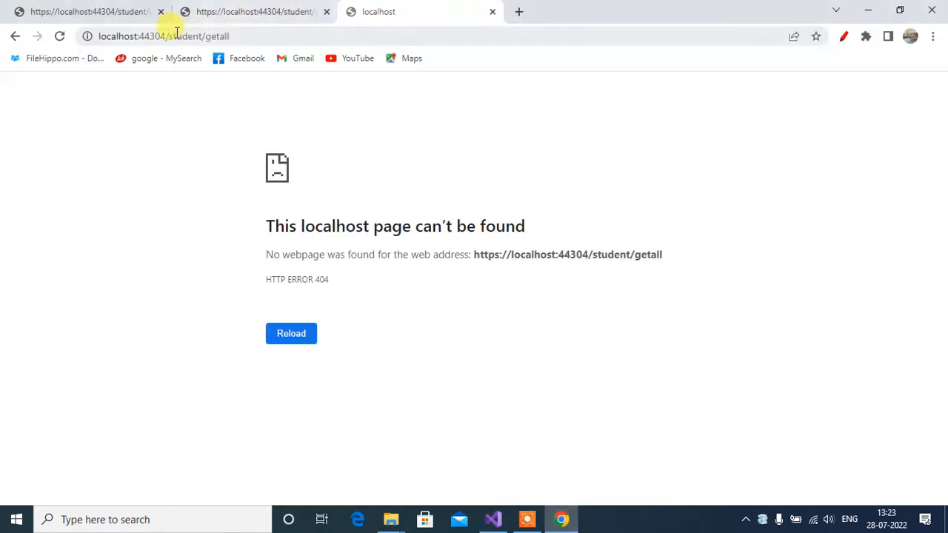
Restart the app and drop /student from the address to load localhost:44304/getall.
{"action": "left_click", "coordinate": [178, 36]}
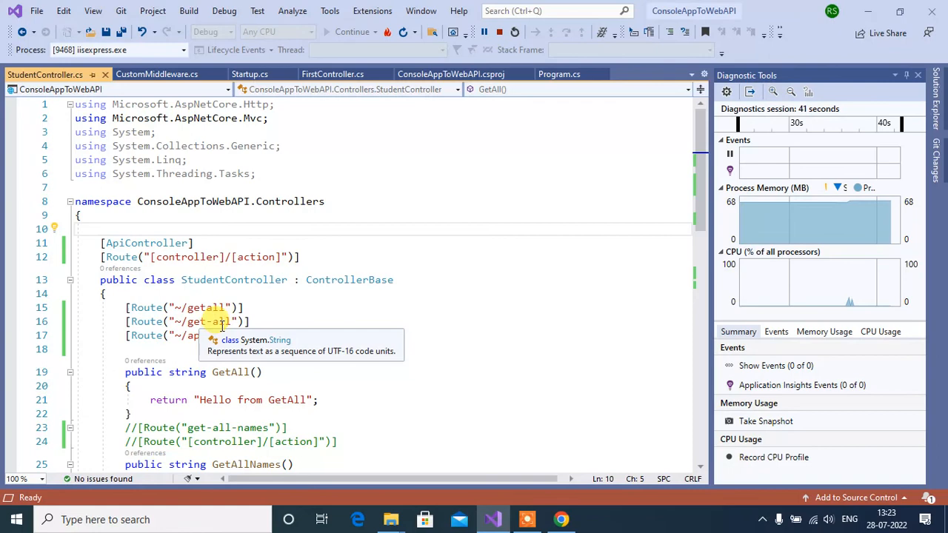
{"action": "left_click", "coordinate": [561, 519]}
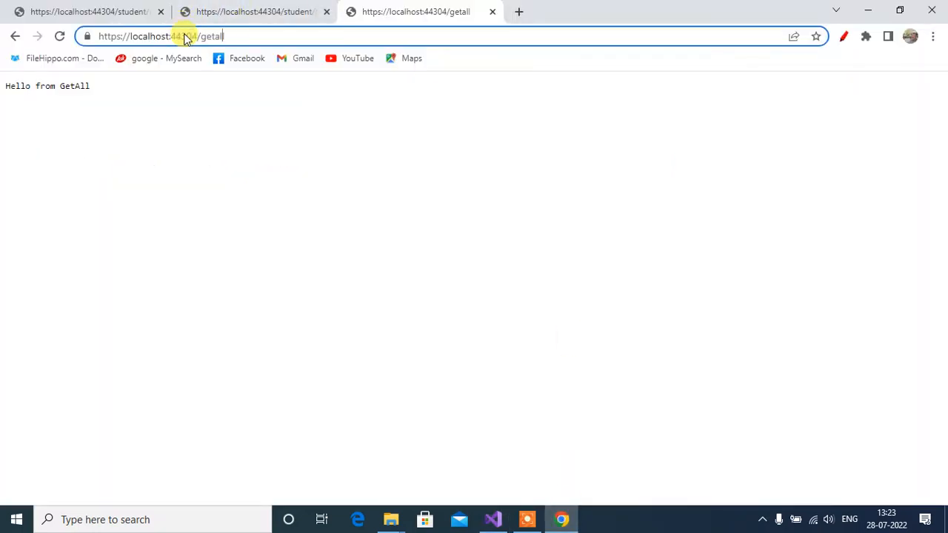